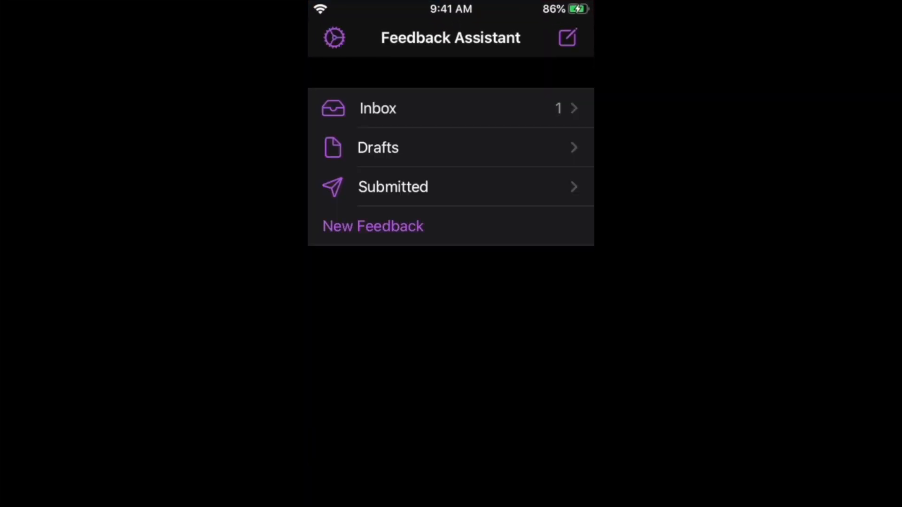
Step: Start a new iOS & iPadOS feedback report and scroll through its blank form
left_click(373, 226)
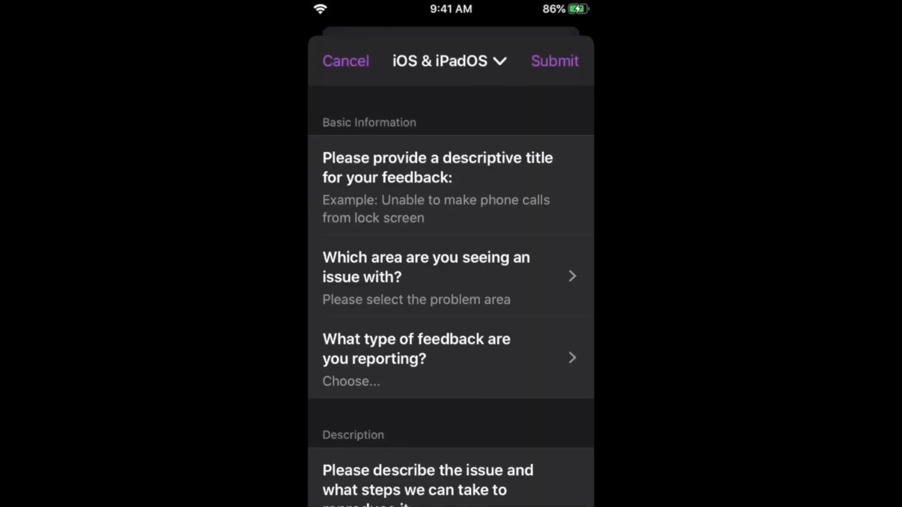
scroll("down", 3)
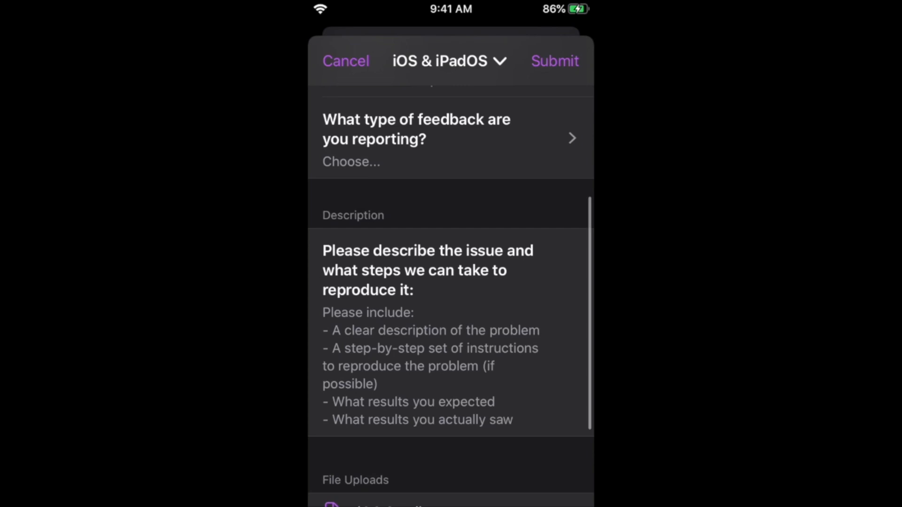
scroll("down", 3)
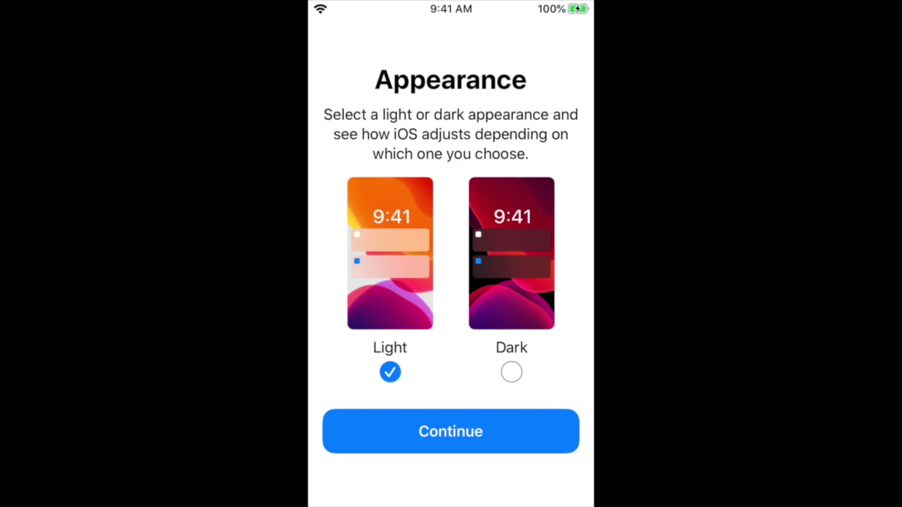
Step: Choose the Dark appearance option and confirm it with Continue
left_click(512, 373)
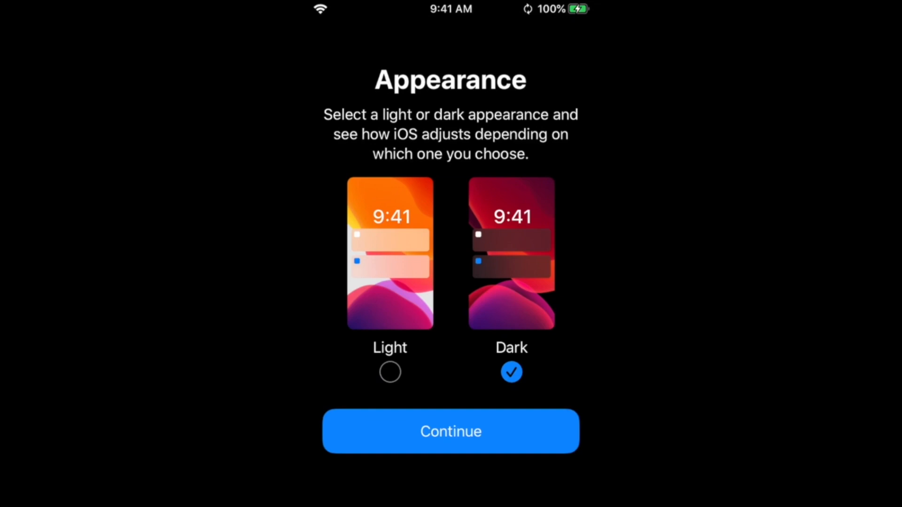
left_click(451, 431)
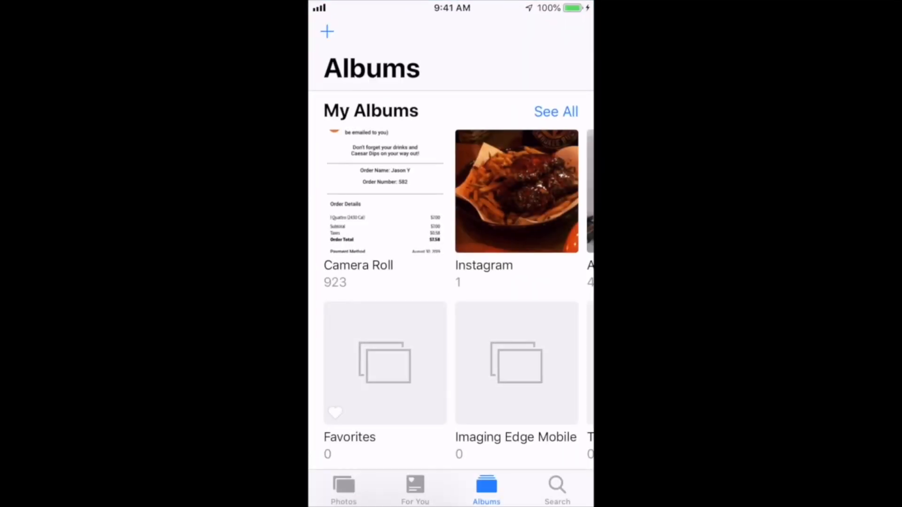
Step: View the San Diego ribs and fries photo full screen, then return home
left_click(517, 191)
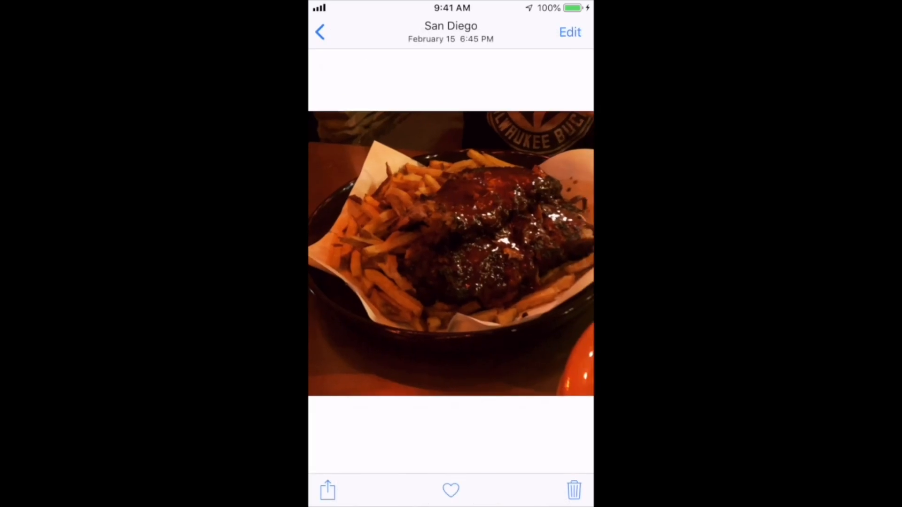
left_click(328, 492)
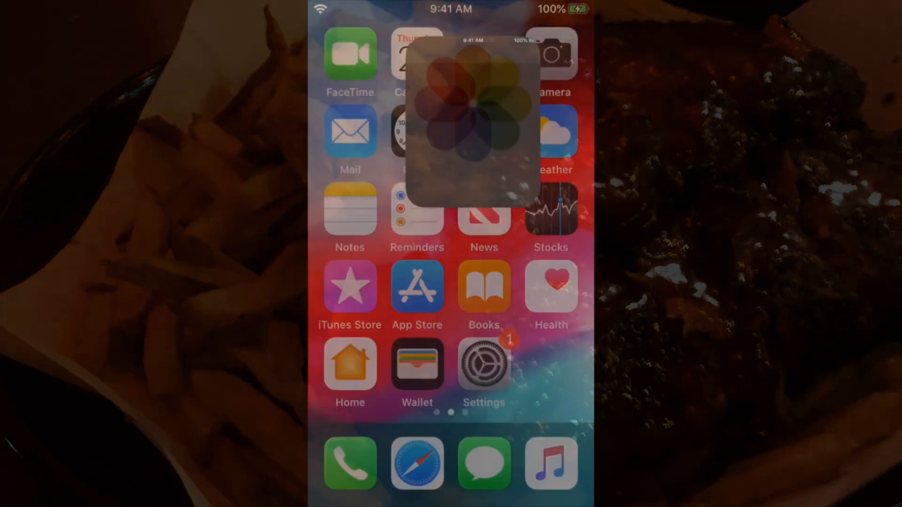
Step: Open the Oracle Arena trophy box photo from the Instagram album and share via AirDrop
left_click(473, 122)
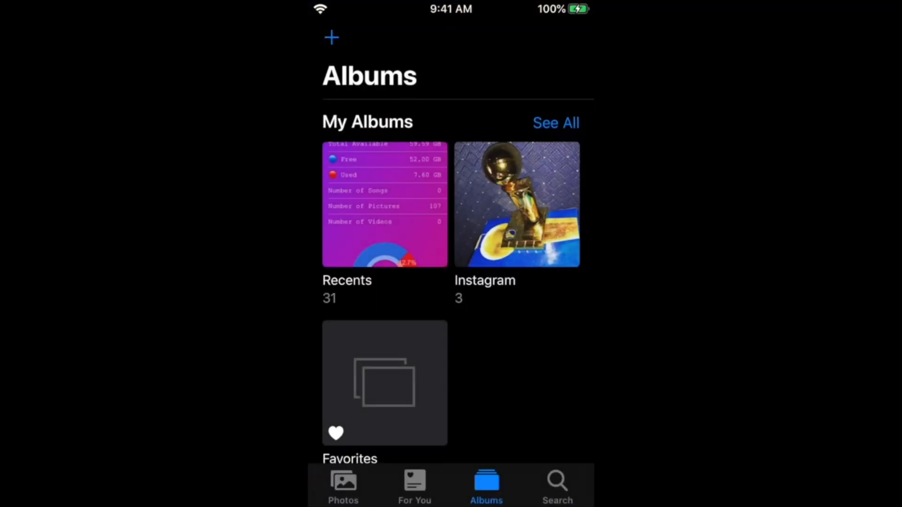
left_click(517, 202)
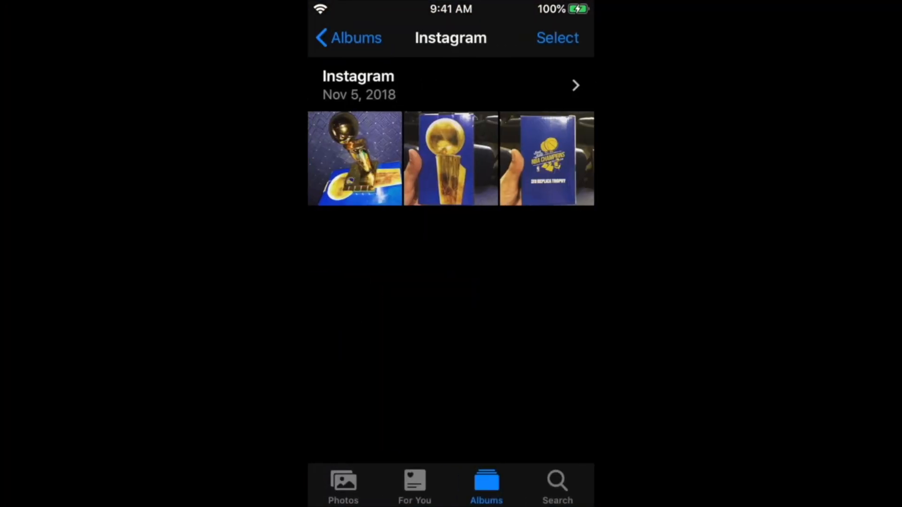
left_click(547, 158)
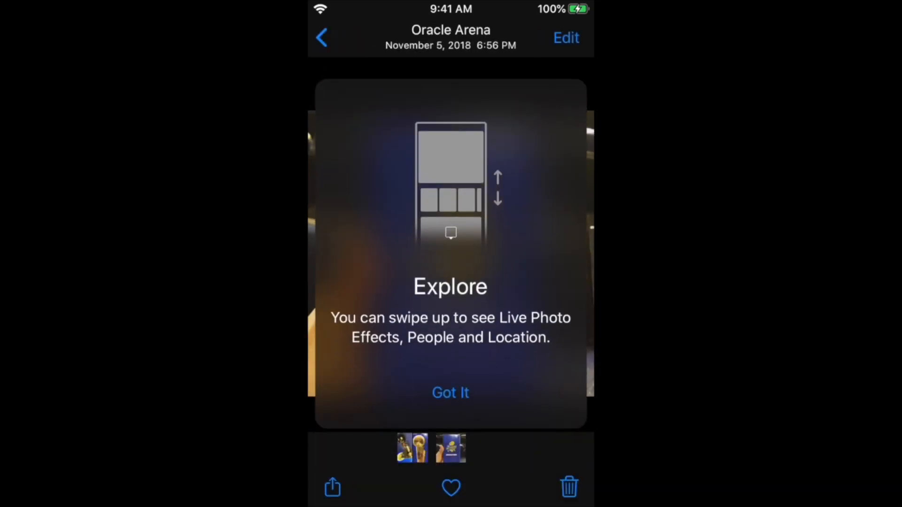
left_click(333, 493)
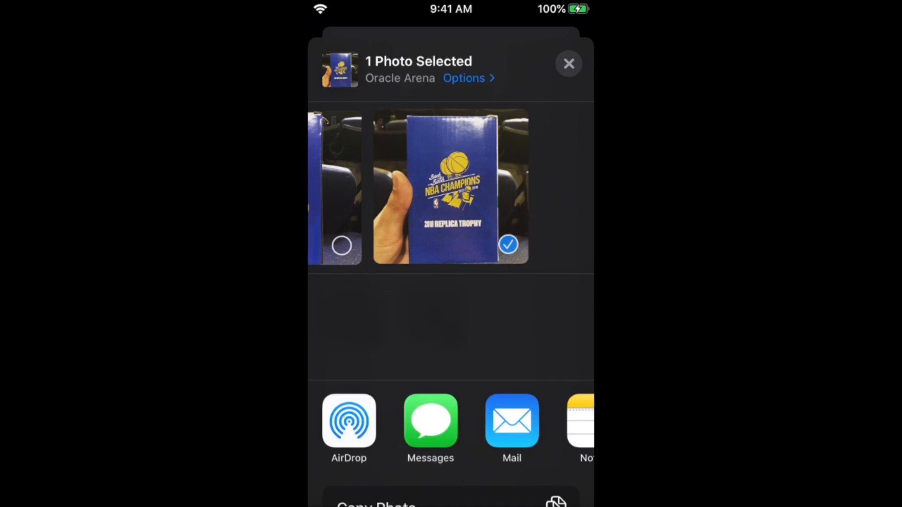
left_click(349, 422)
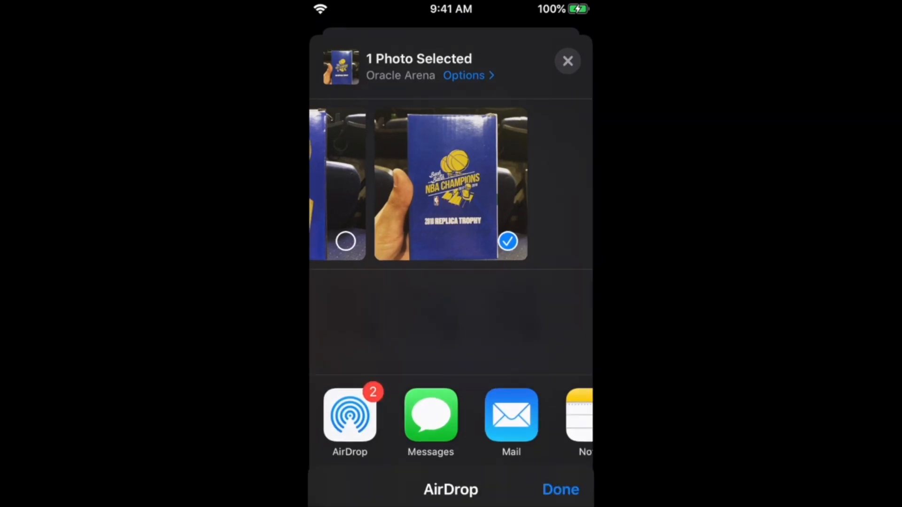
left_click(350, 416)
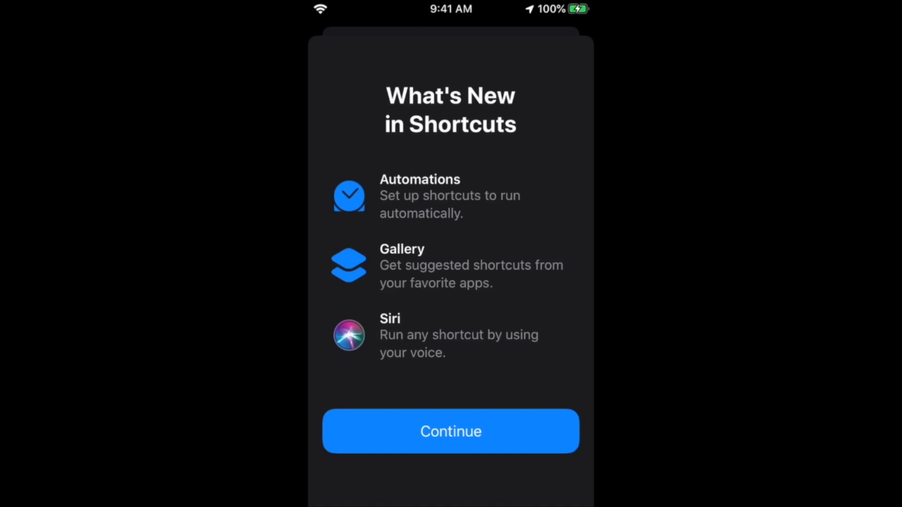
Step: Dismiss What's New, check the empty Automation tab, and switch to Gallery
left_click(450, 431)
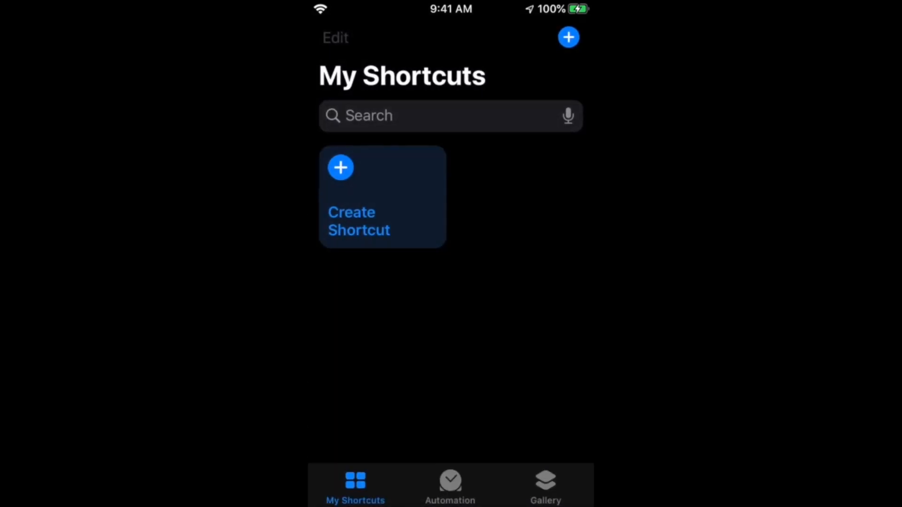
left_click(450, 490)
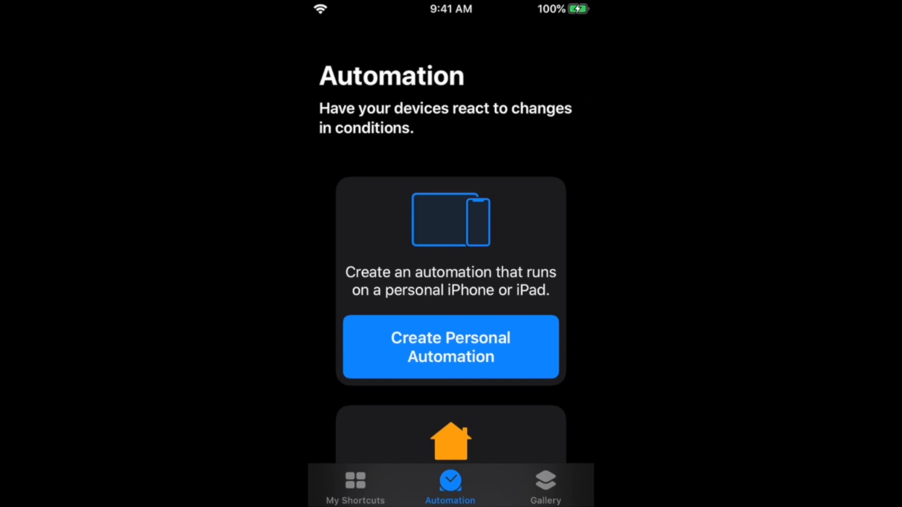
left_click(543, 484)
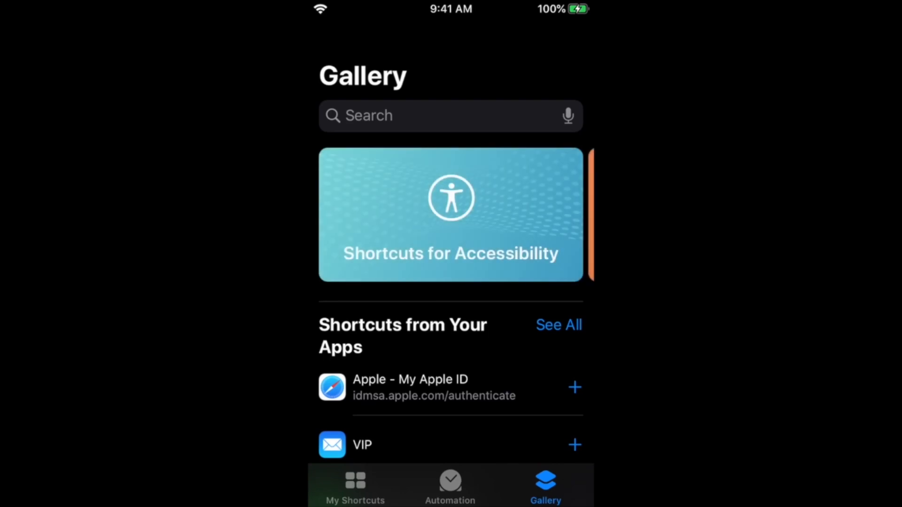
Step: Scroll down to the Essentials collection and swipe through its suggestion cards
scroll("down", 3)
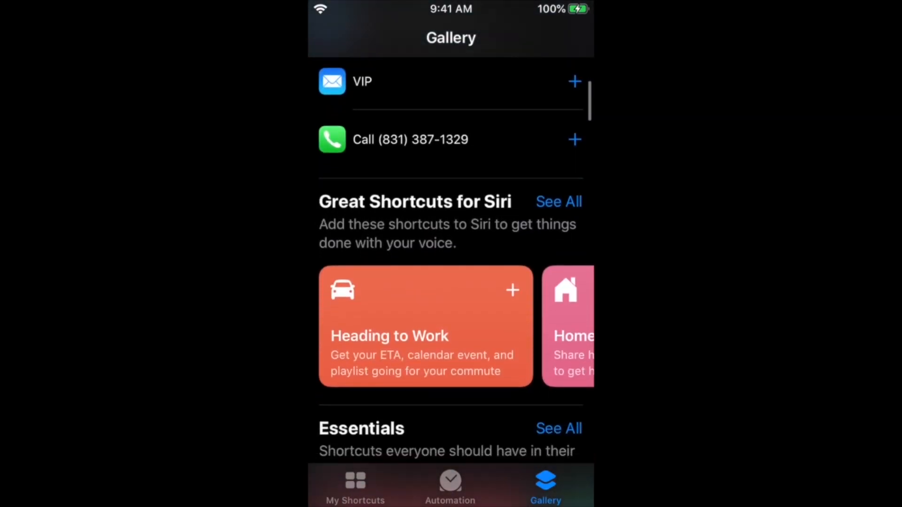
scroll("down", 3)
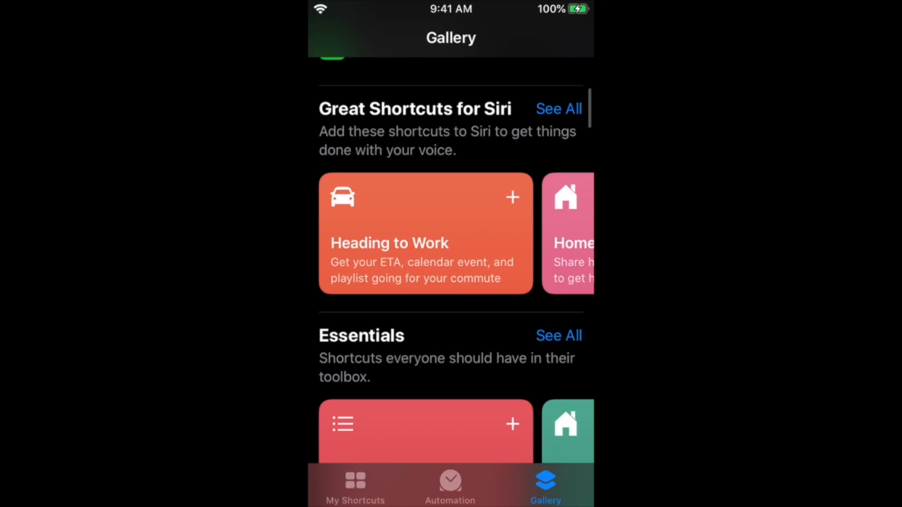
scroll("left", 3)
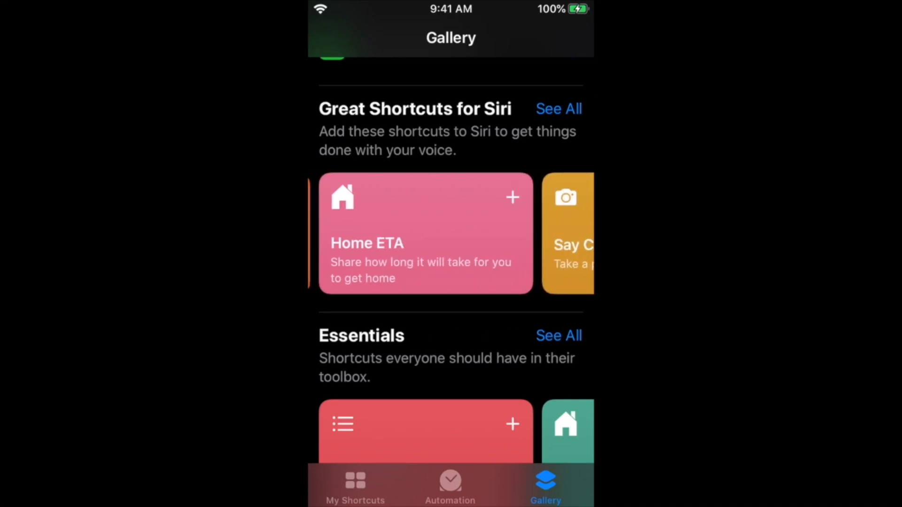
scroll("left", 3)
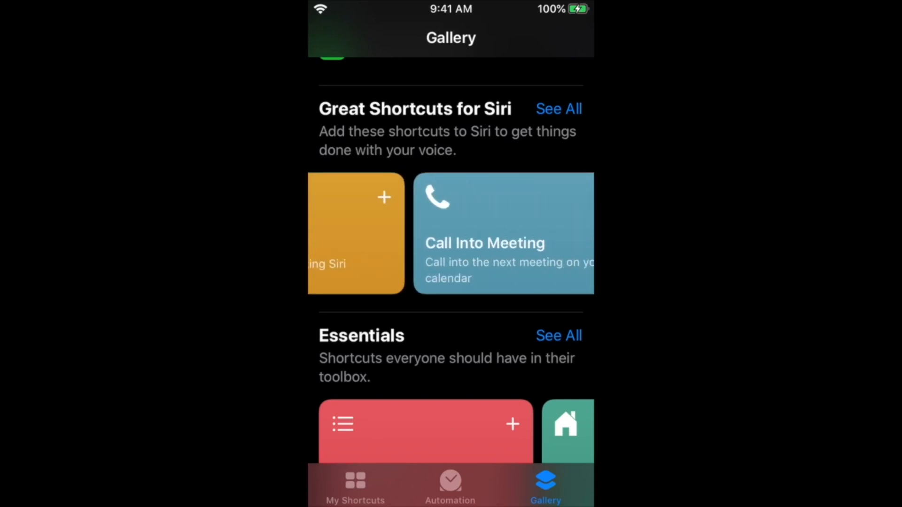
scroll("left", 3)
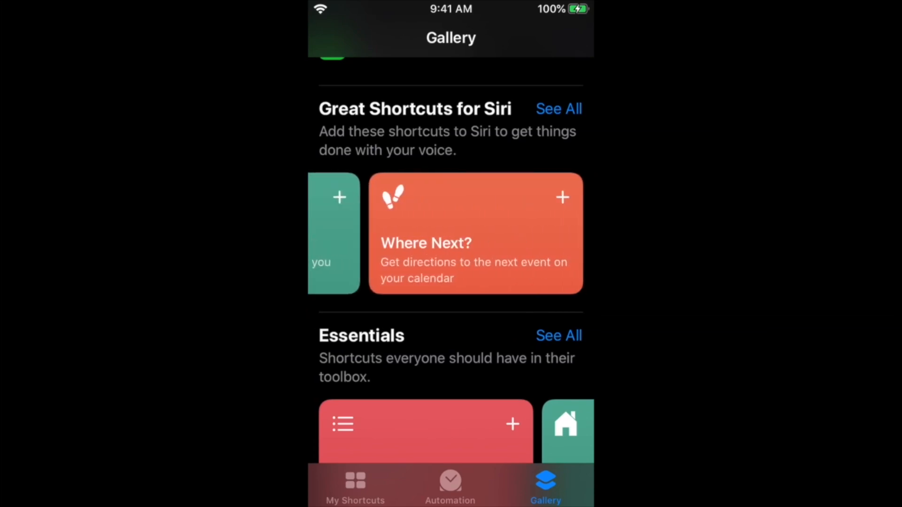
Step: Scroll further and swipe through the Morning Routine suggestion cards
scroll("down", 3)
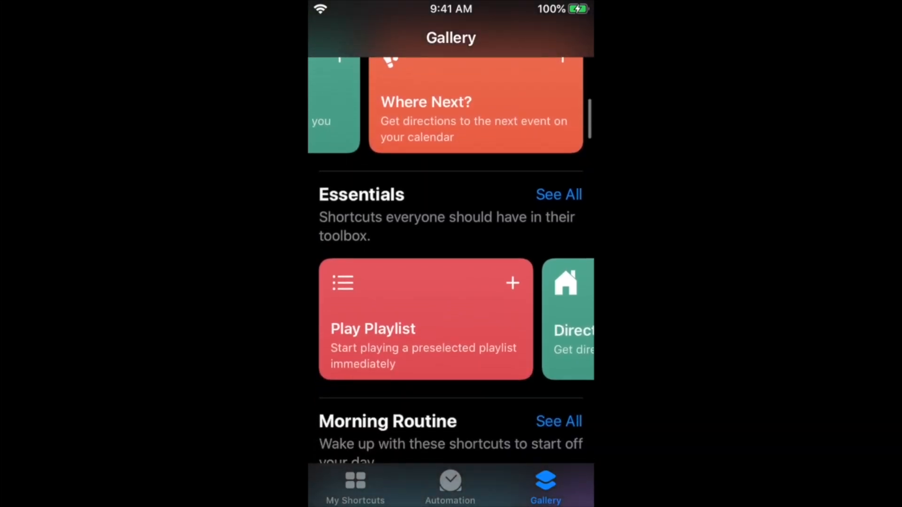
scroll("down", 3)
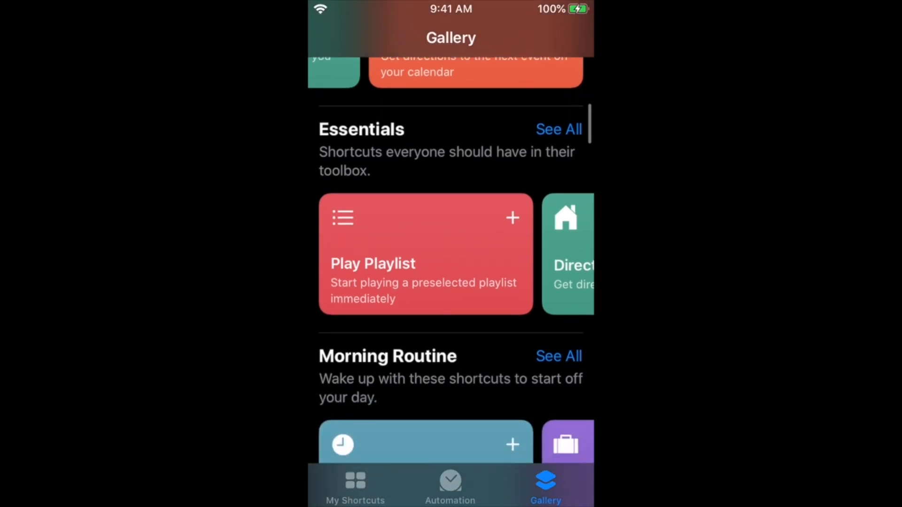
scroll("left", 3)
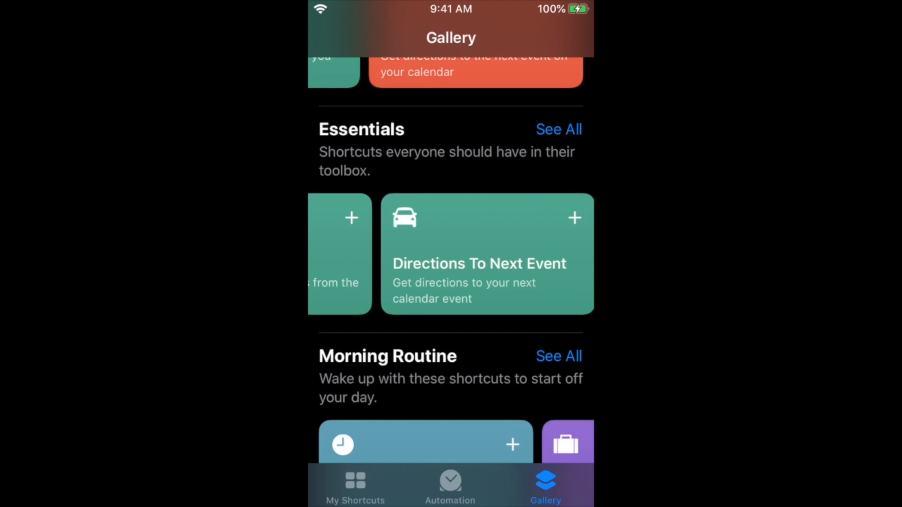
scroll("left", 3)
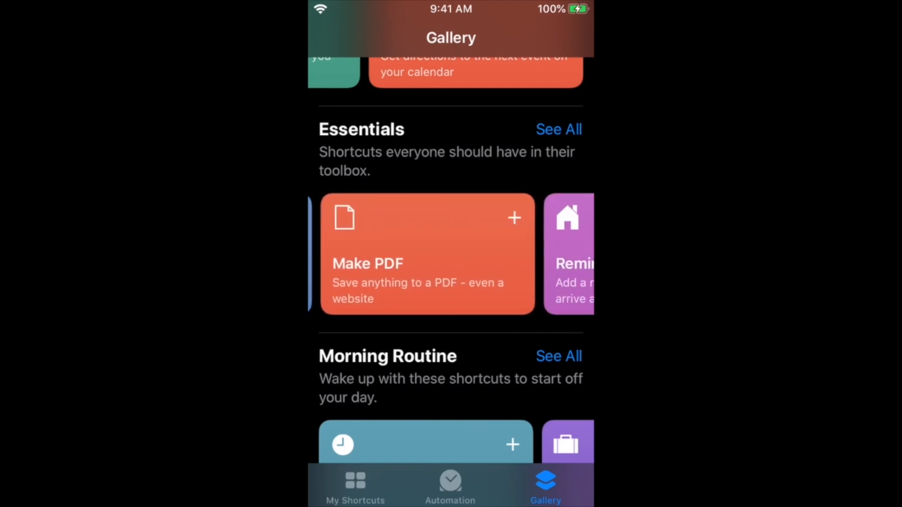
scroll("left", 3)
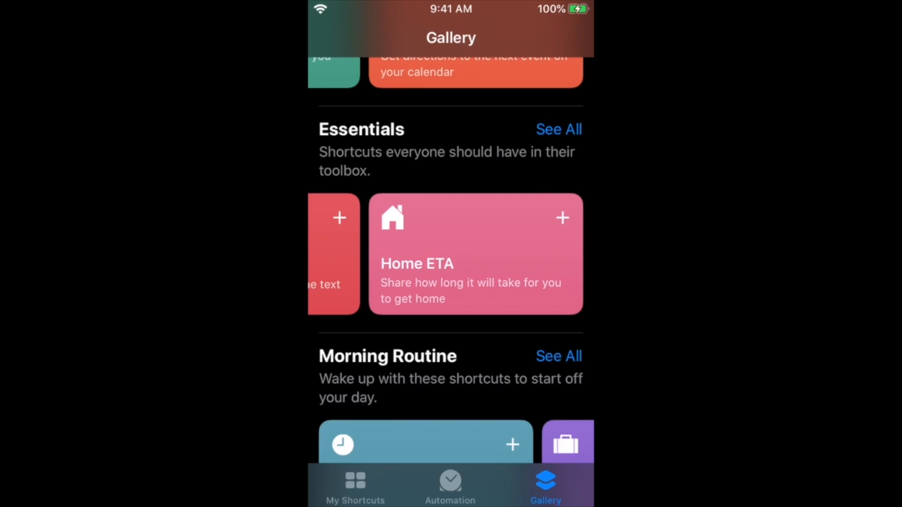
Step: Keep scrolling and swiping rows until Quick Shortcuts and Featured appear
scroll("down", 3)
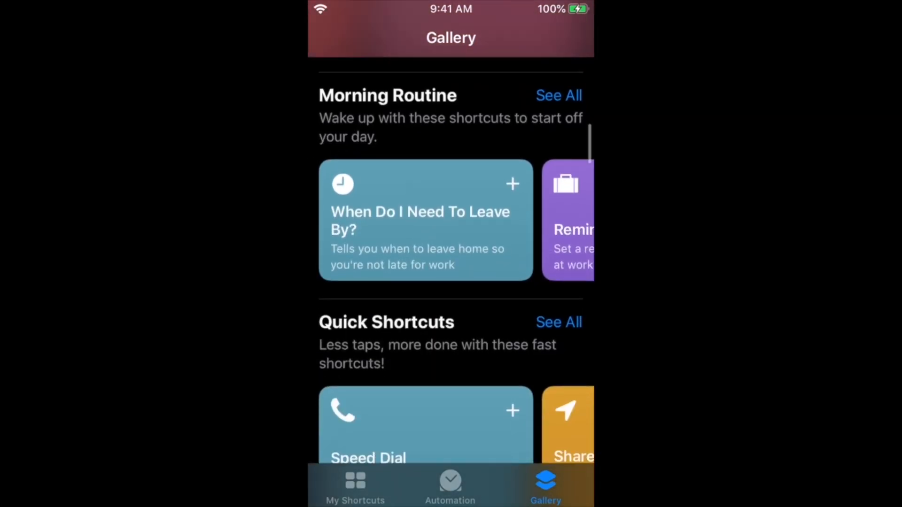
scroll("down", 3)
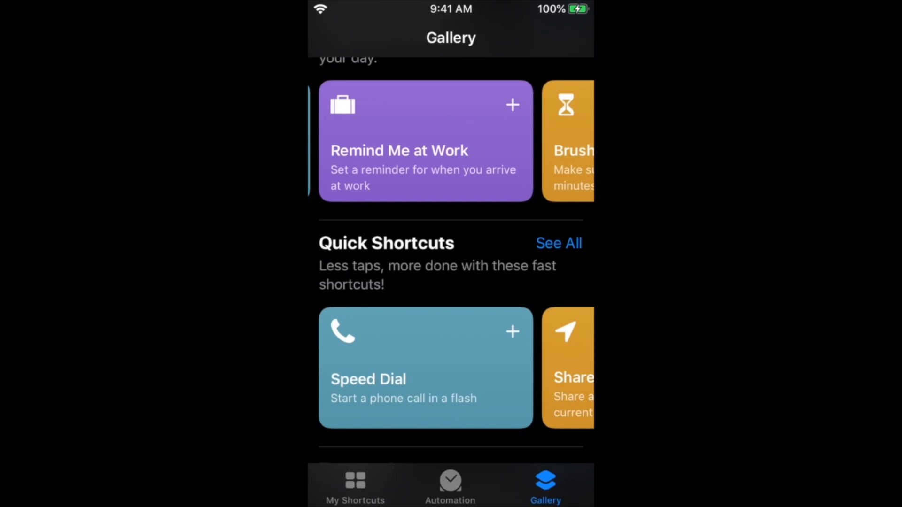
scroll("left", 3)
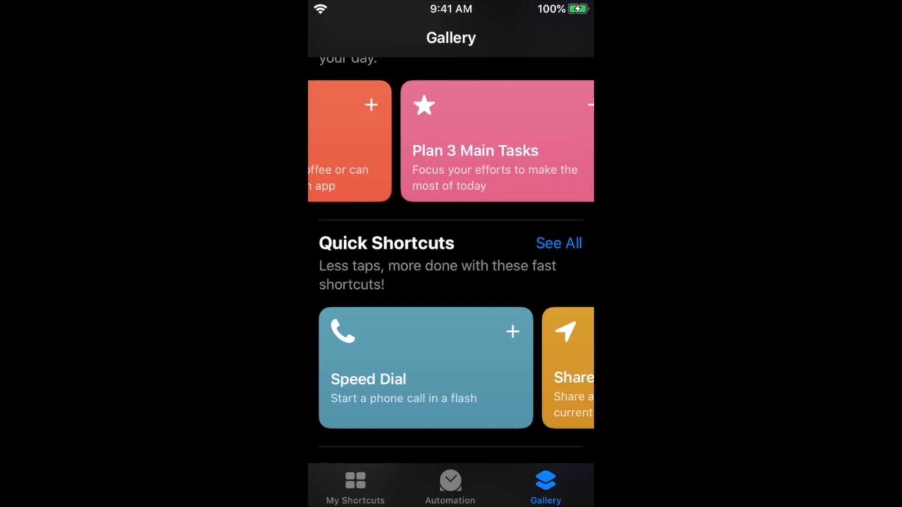
scroll("left", 3)
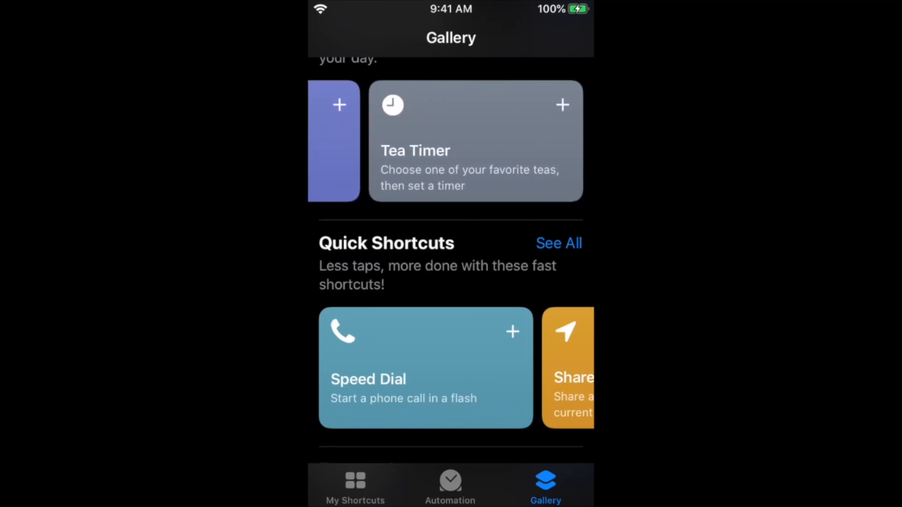
scroll("down", 3)
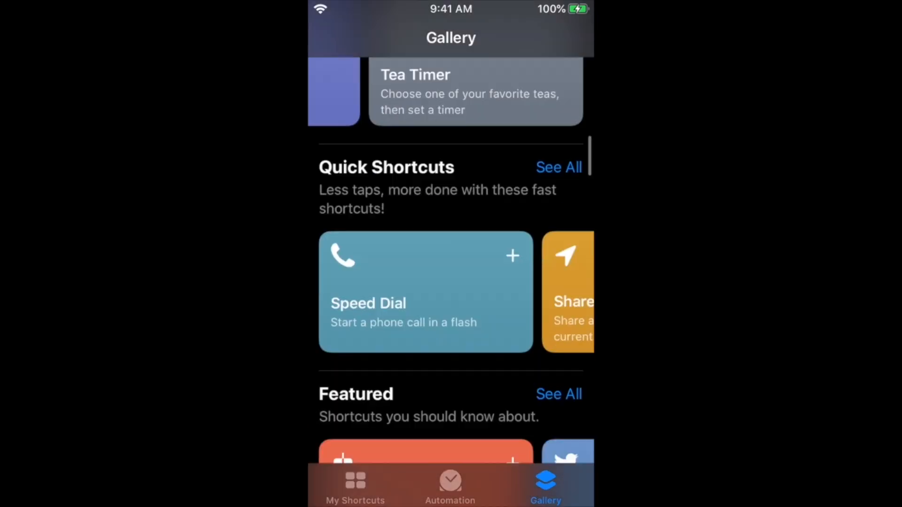
Step: Scroll past Quick Shortcuts, Featured and Explore Apple Music to reach Stay Healthy
scroll("down", 3)
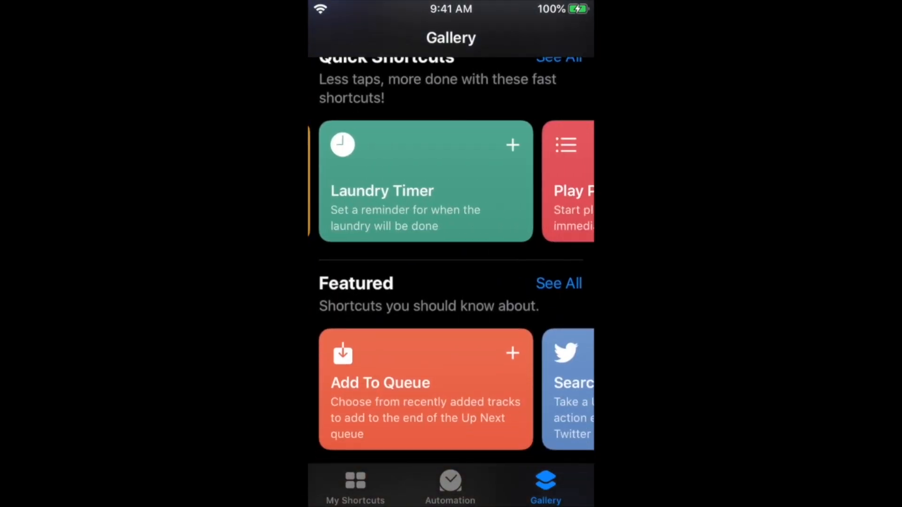
scroll("down", 3)
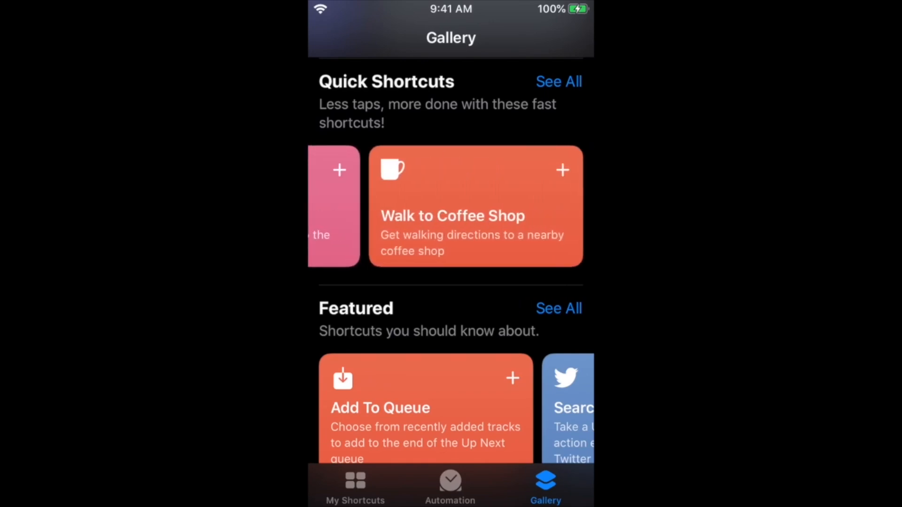
scroll("down", 3)
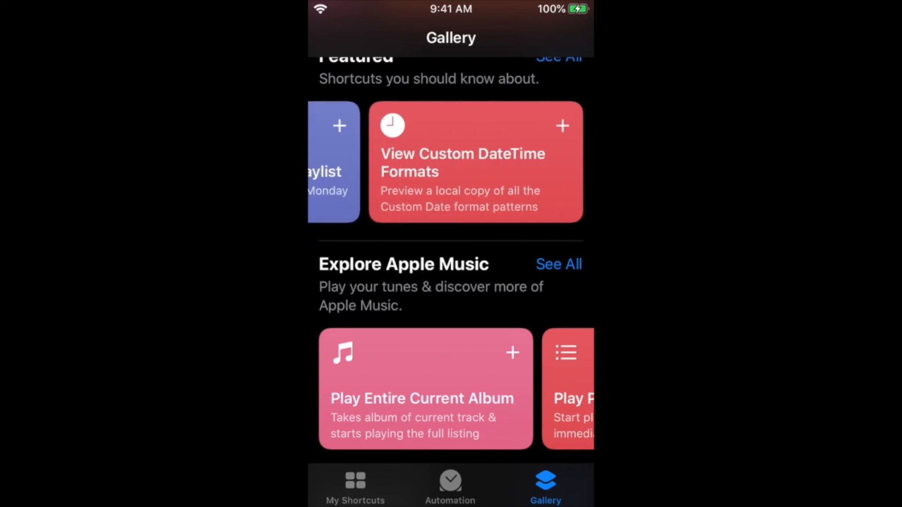
scroll("down", 3)
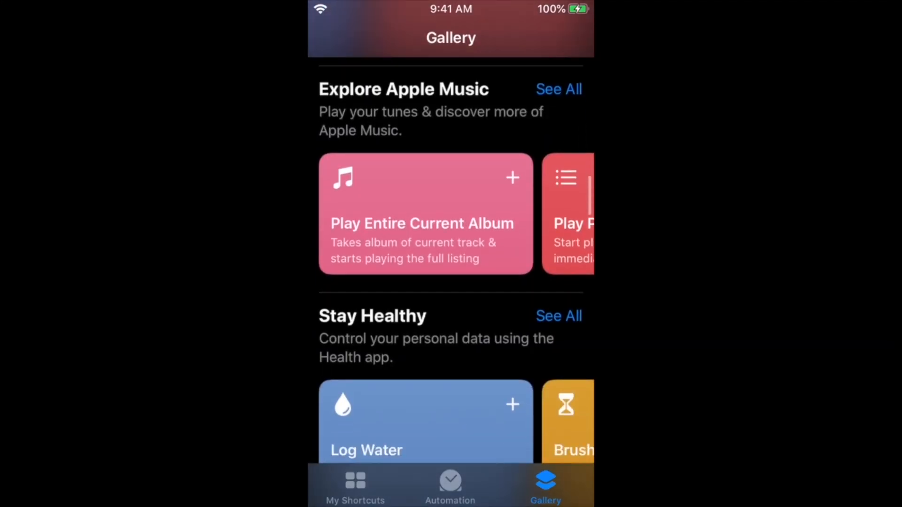
scroll("down", 3)
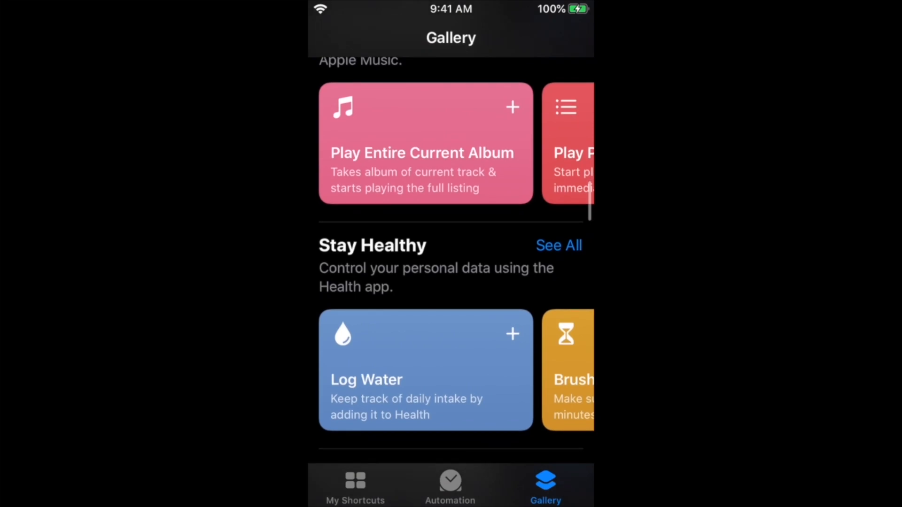
scroll("left", 3)
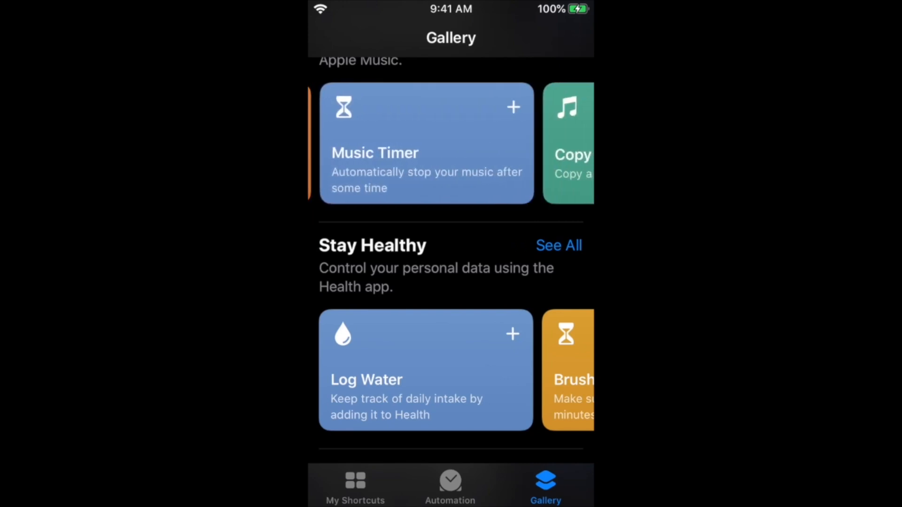
Step: Scroll through Photography, Music, News Junkies and other collections down to Collaborate Better
scroll("down", 3)
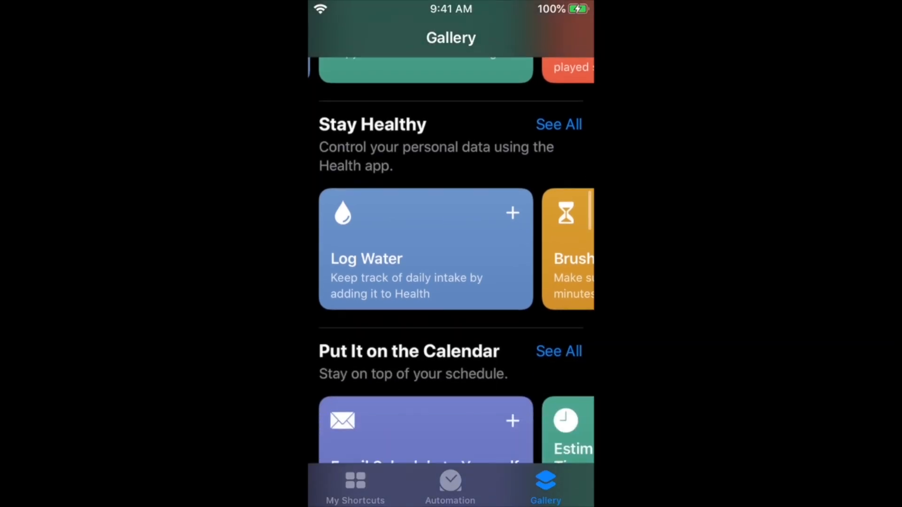
scroll("down", 3)
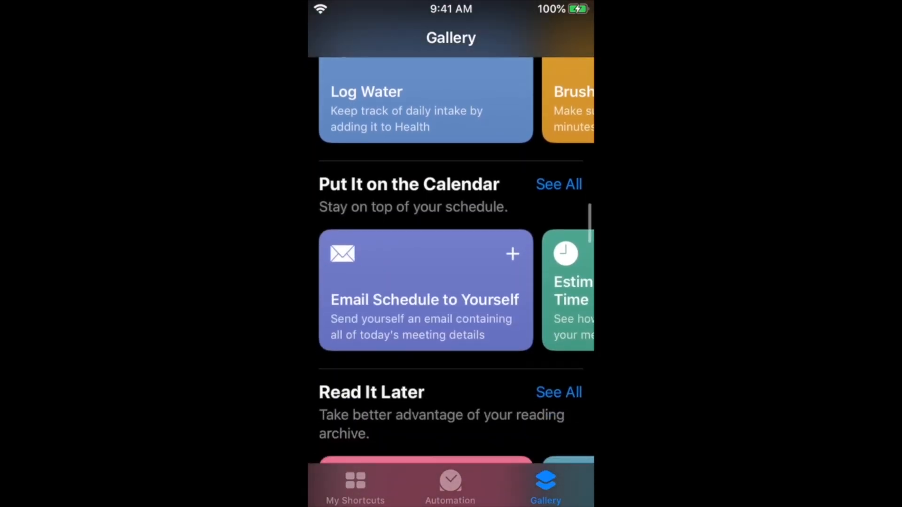
scroll("down", 3)
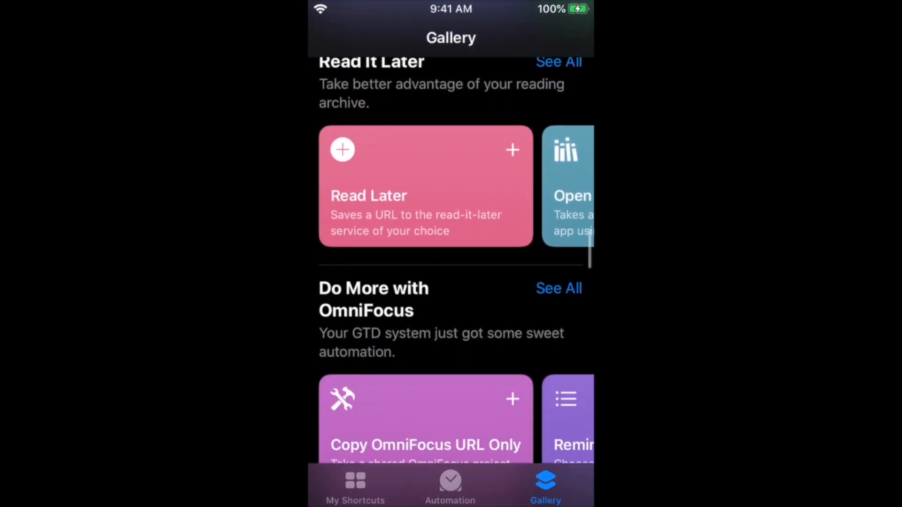
scroll("down", 3)
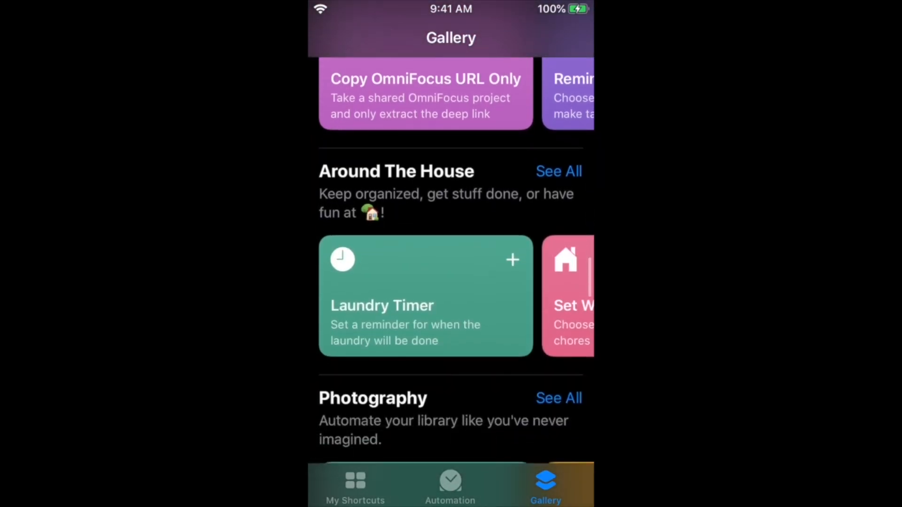
scroll("down", 3)
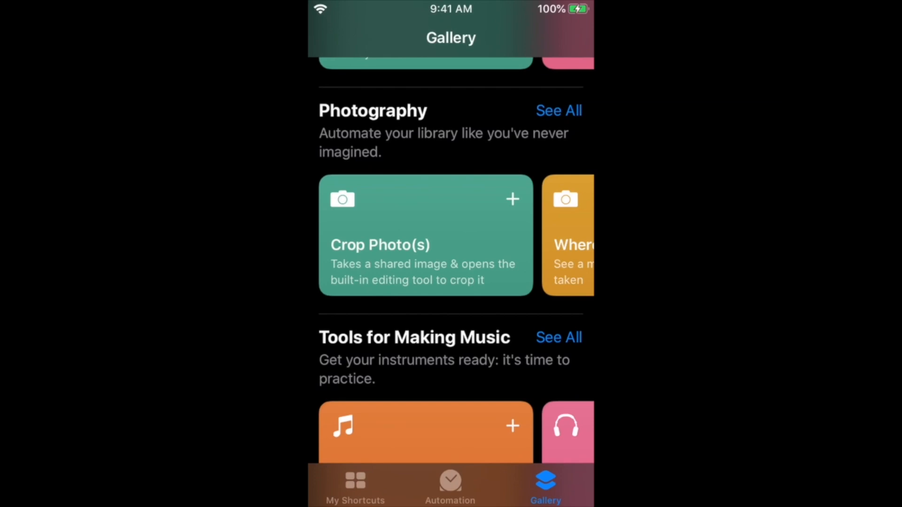
scroll("down", 3)
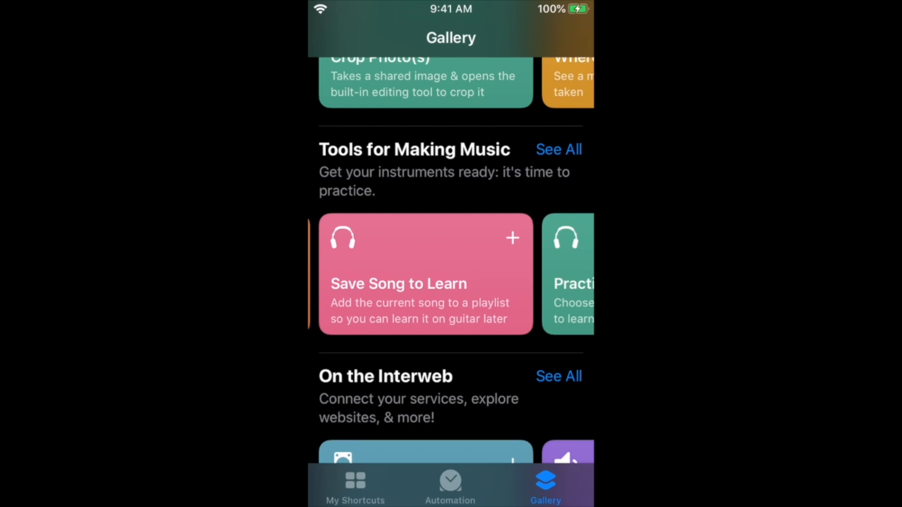
scroll("left", 3)
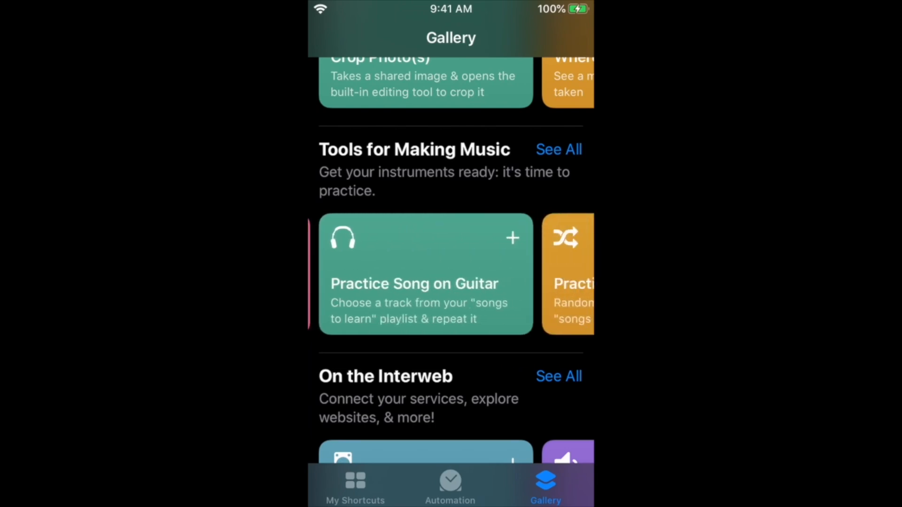
scroll("down", 3)
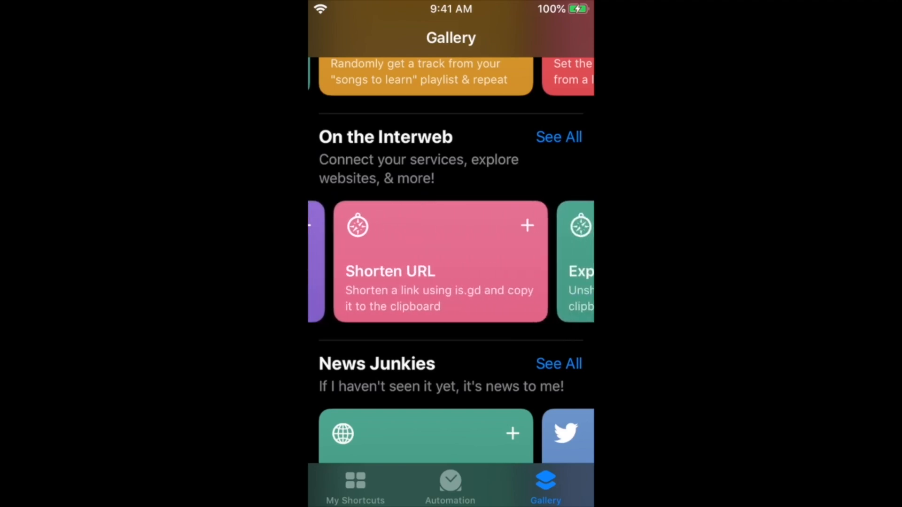
scroll("down", 3)
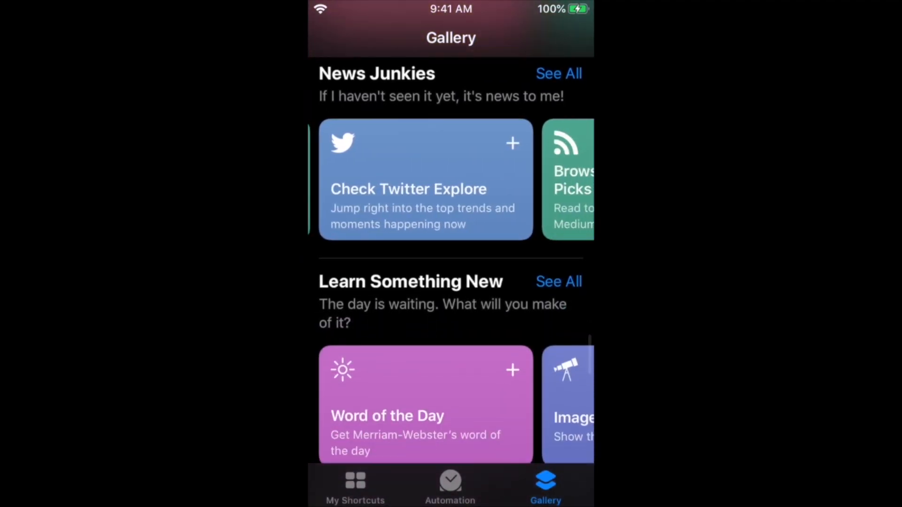
scroll("left", 3)
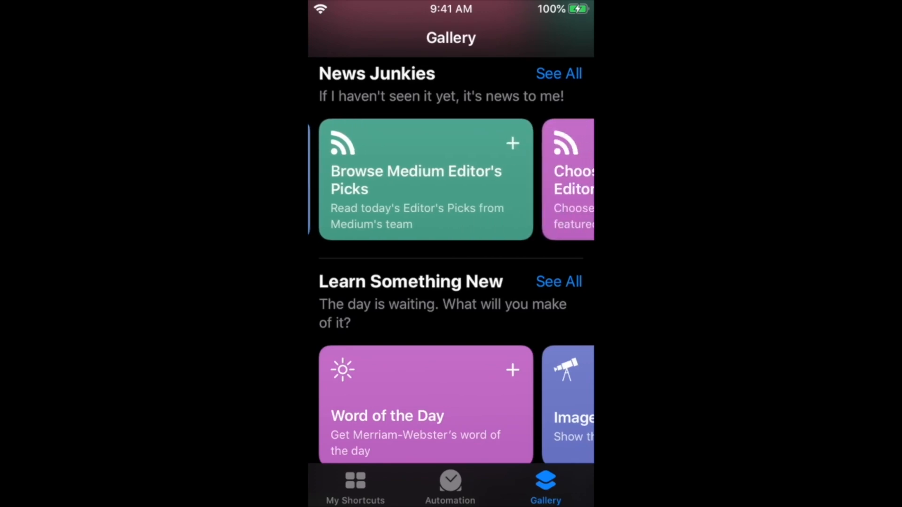
scroll("down", 3)
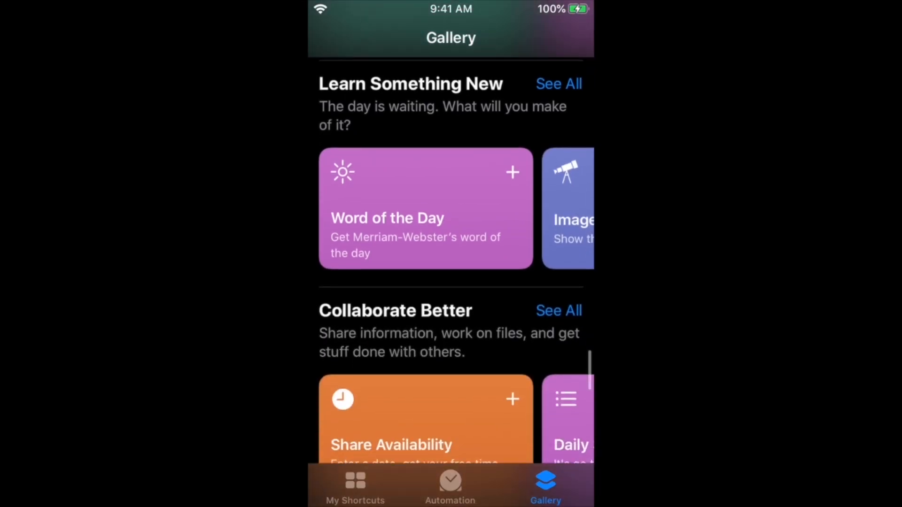